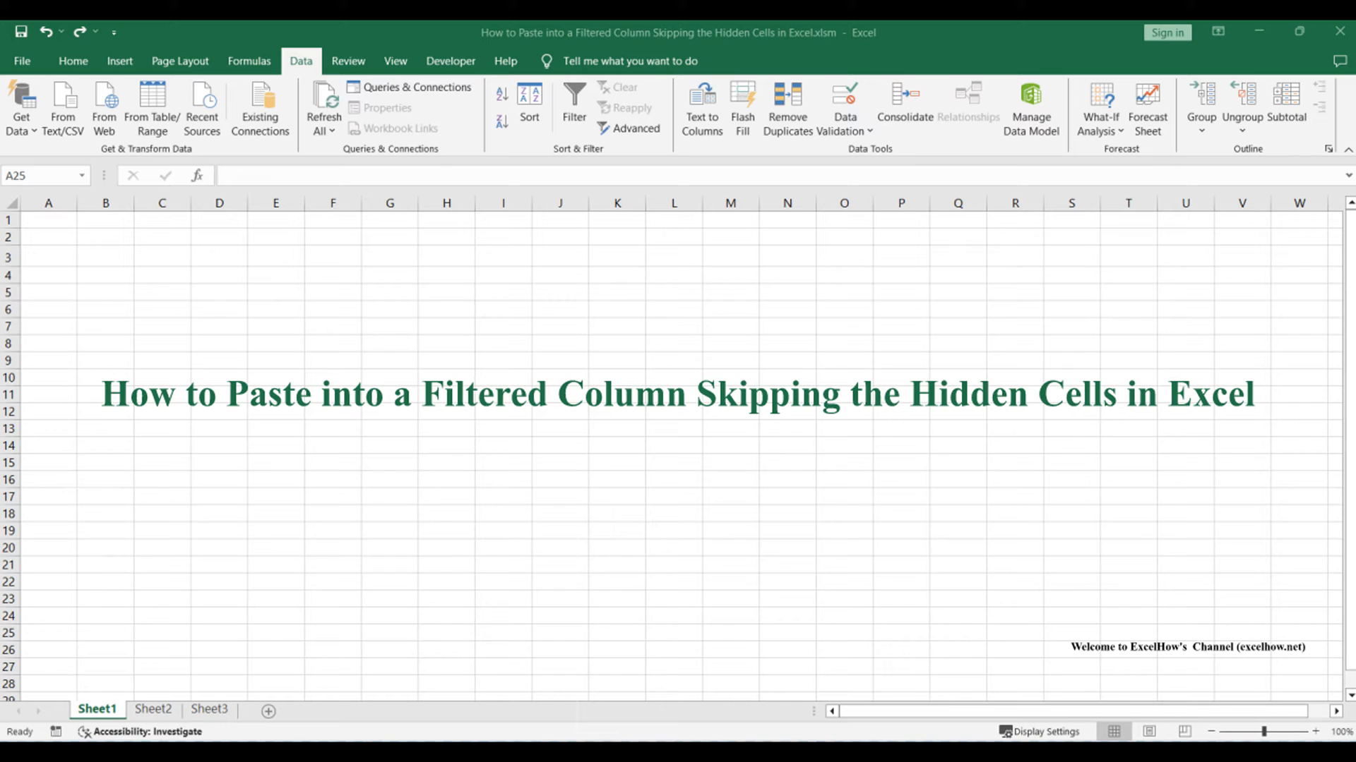
# Step: Switch to Sheet2 to view the month-filtered Product, Month and Sales table
pyautogui.click(153, 709)
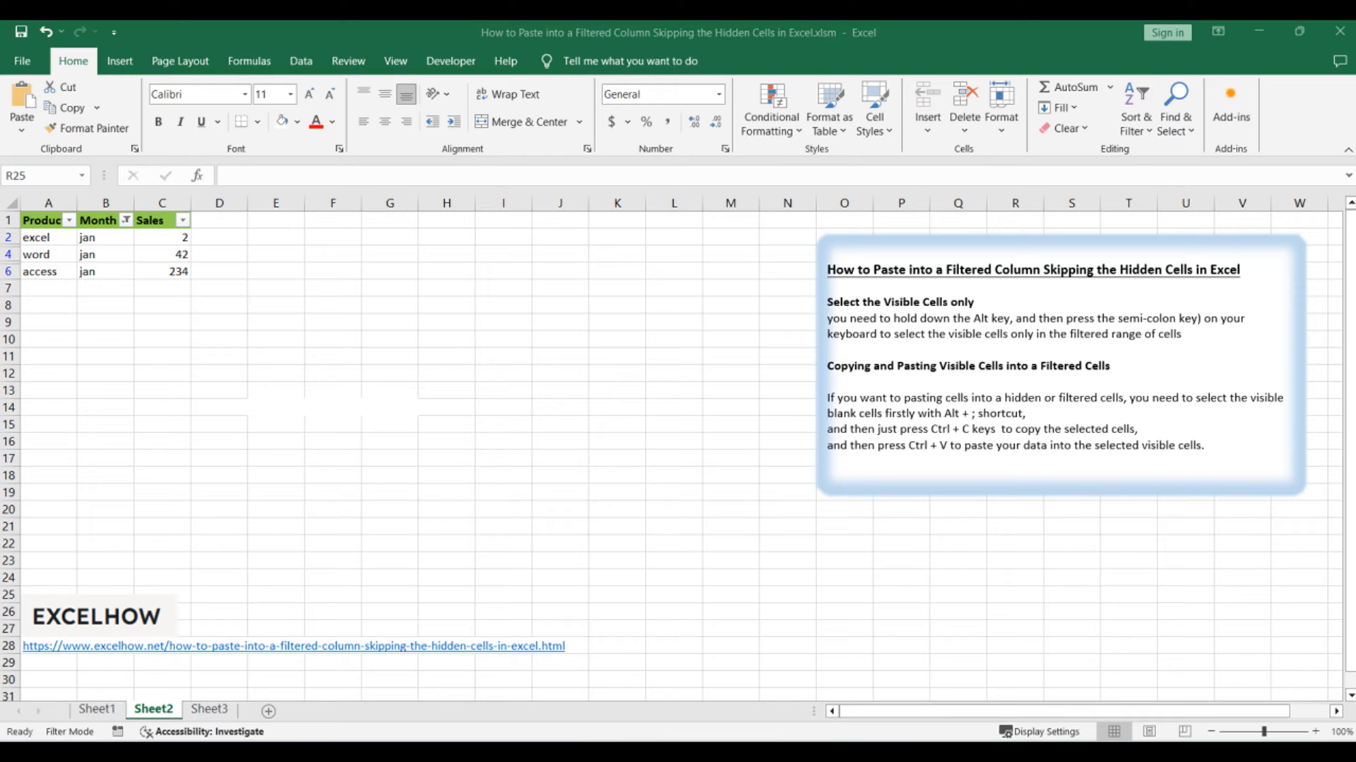
pyautogui.click(97, 710)
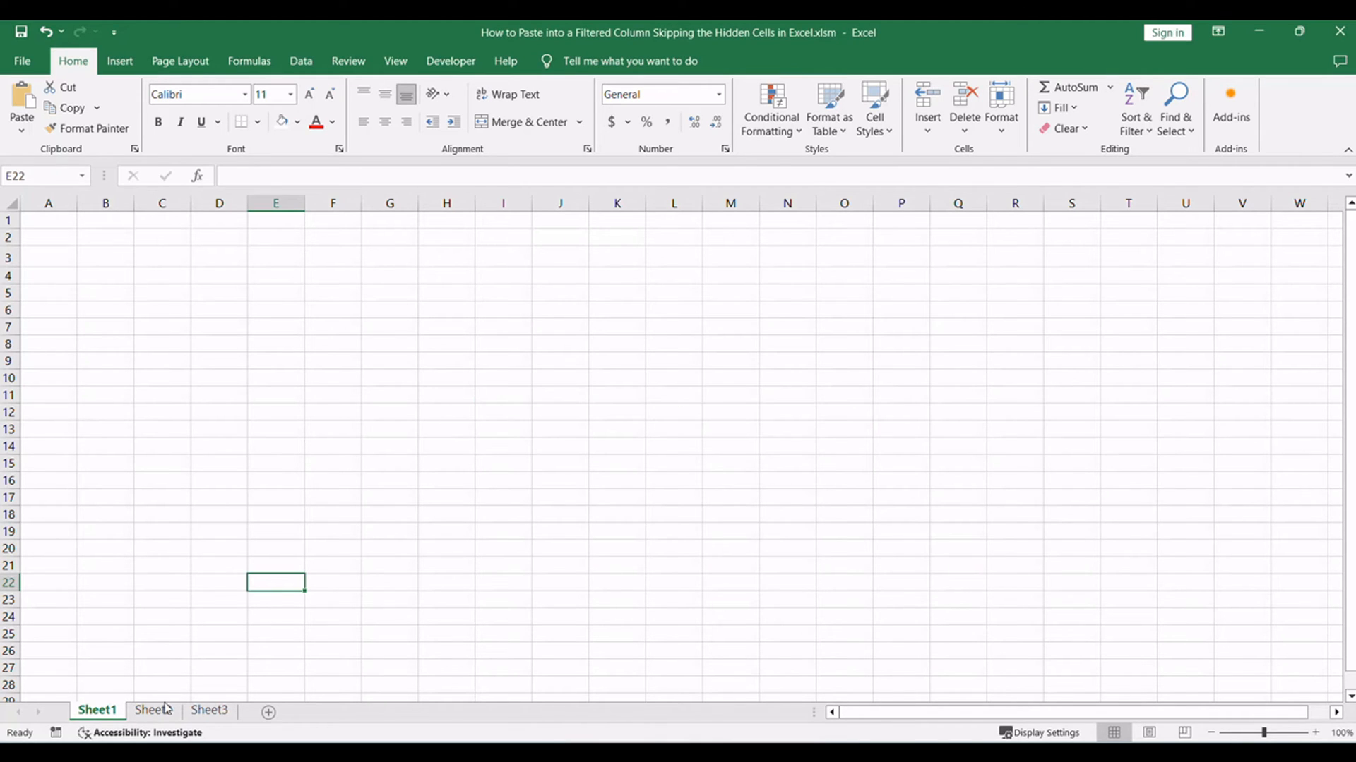
pyautogui.click(153, 709)
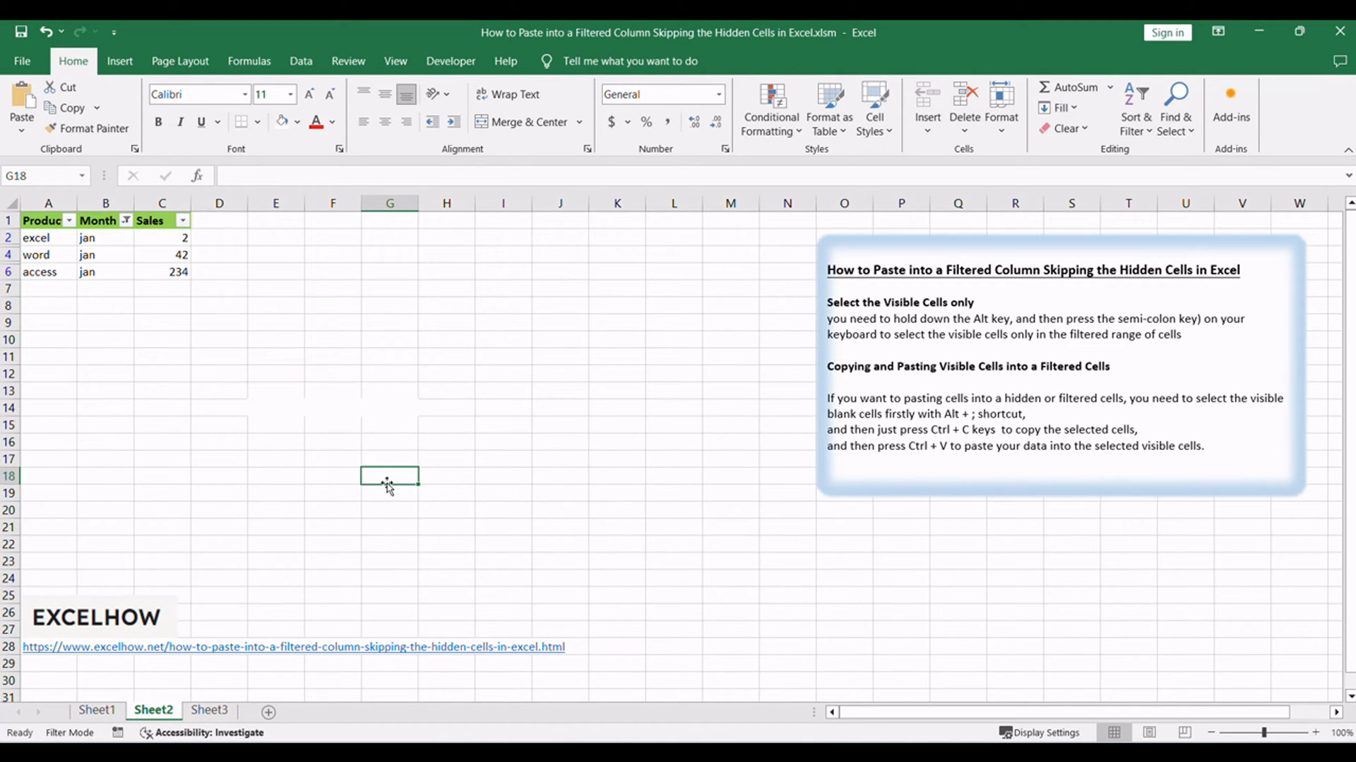
# Step: Select the visible January rows of the filtered table, from the header through the access row
pyautogui.click(165, 374)
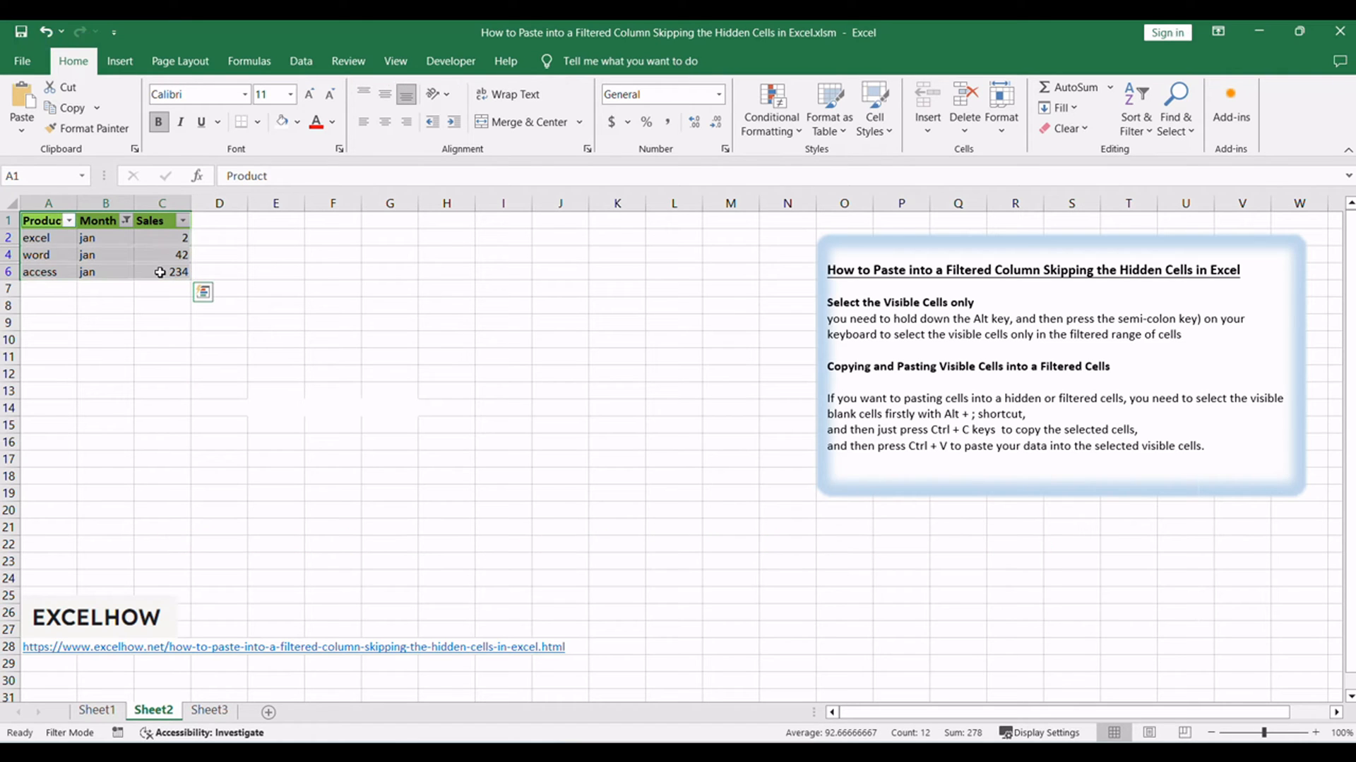
pyautogui.moveTo(88, 241)
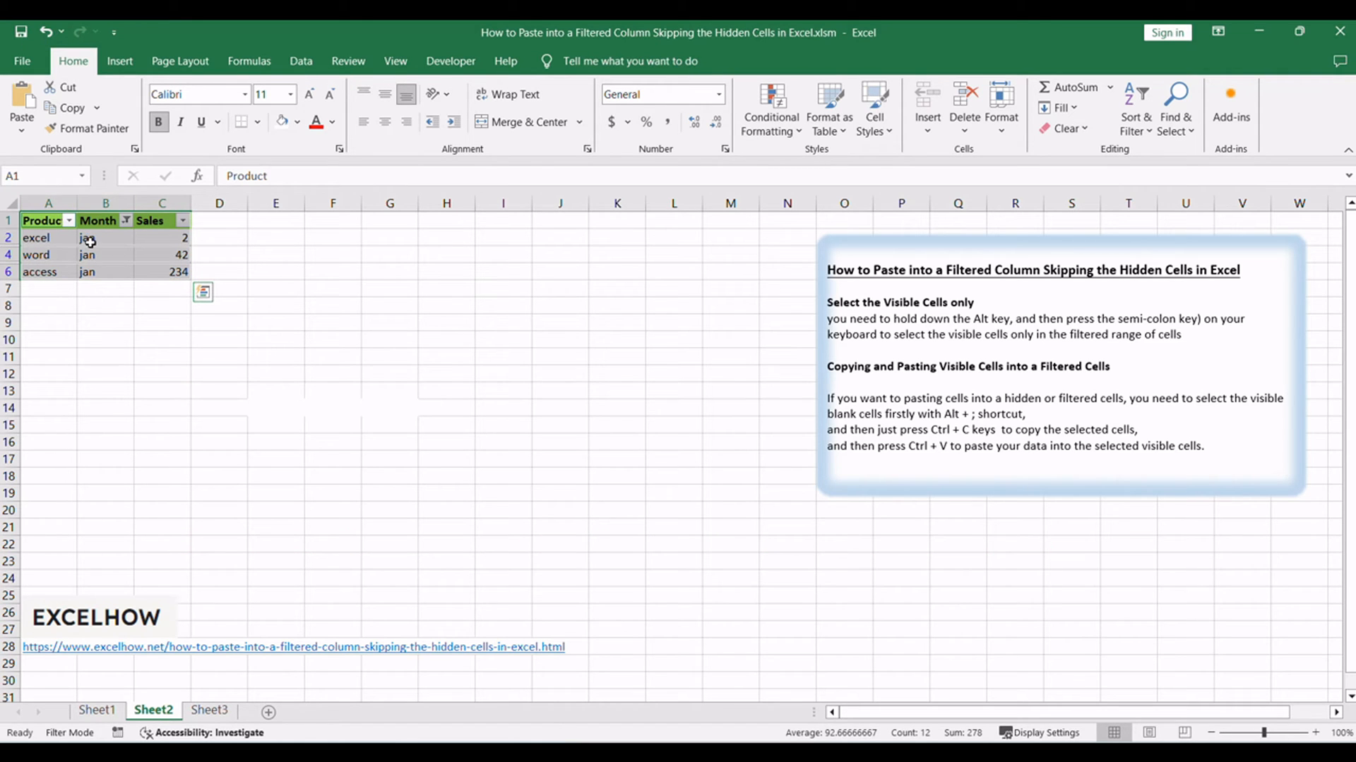
pyautogui.moveTo(748, 343)
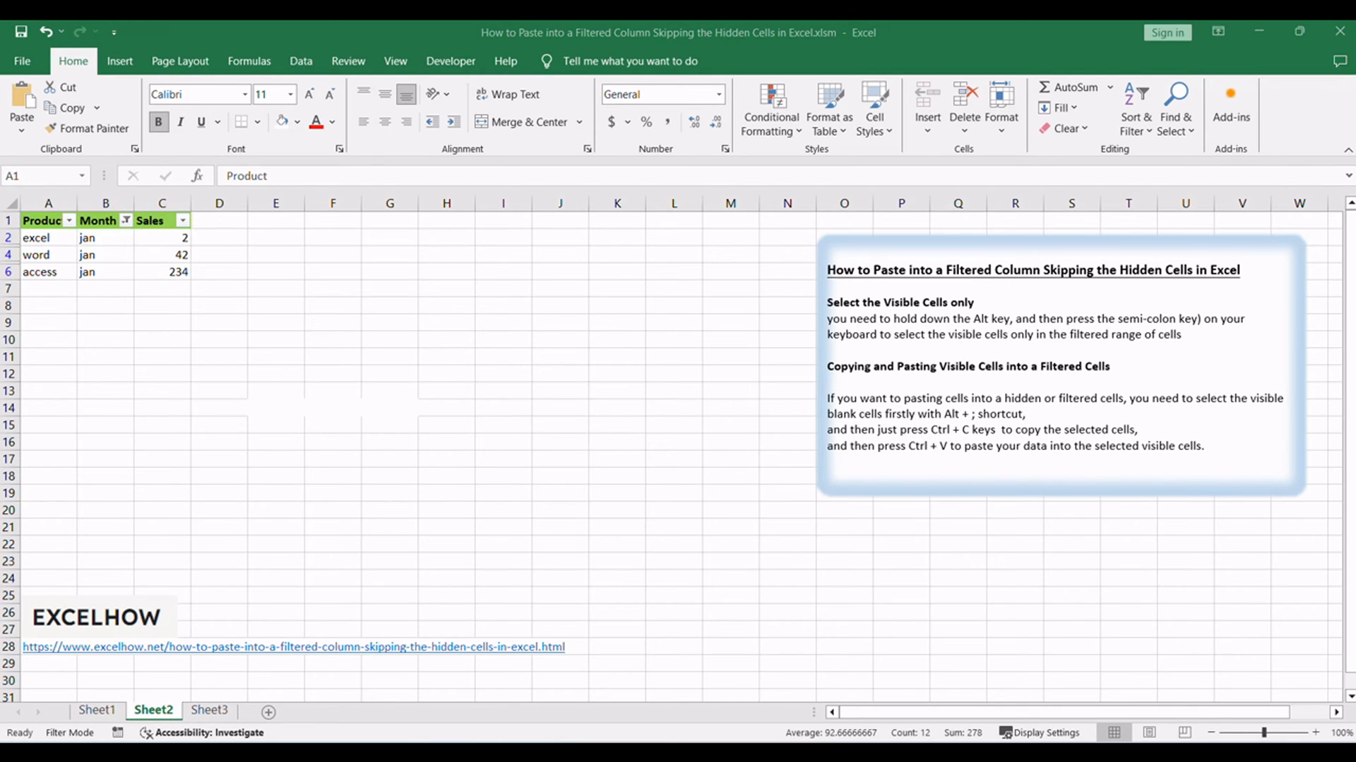
pyautogui.click(96, 710)
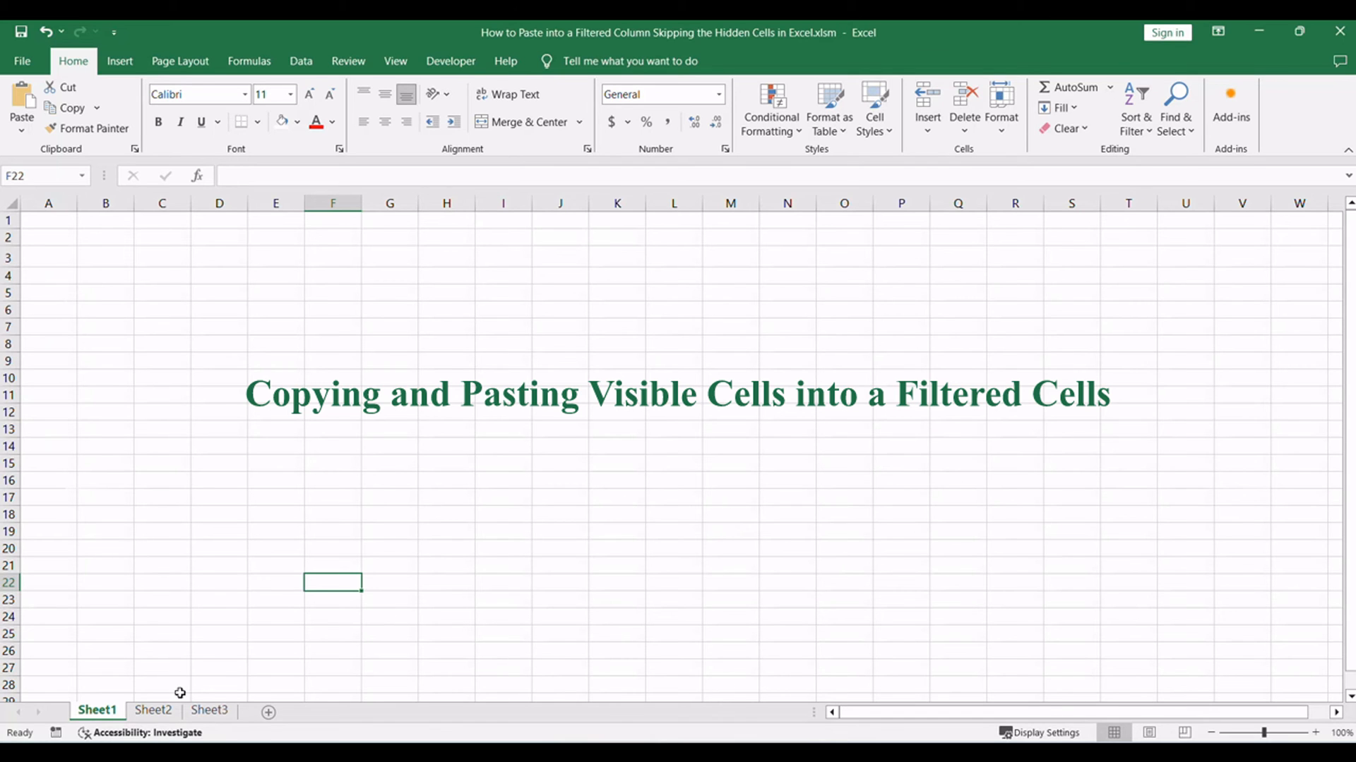
pyautogui.click(154, 709)
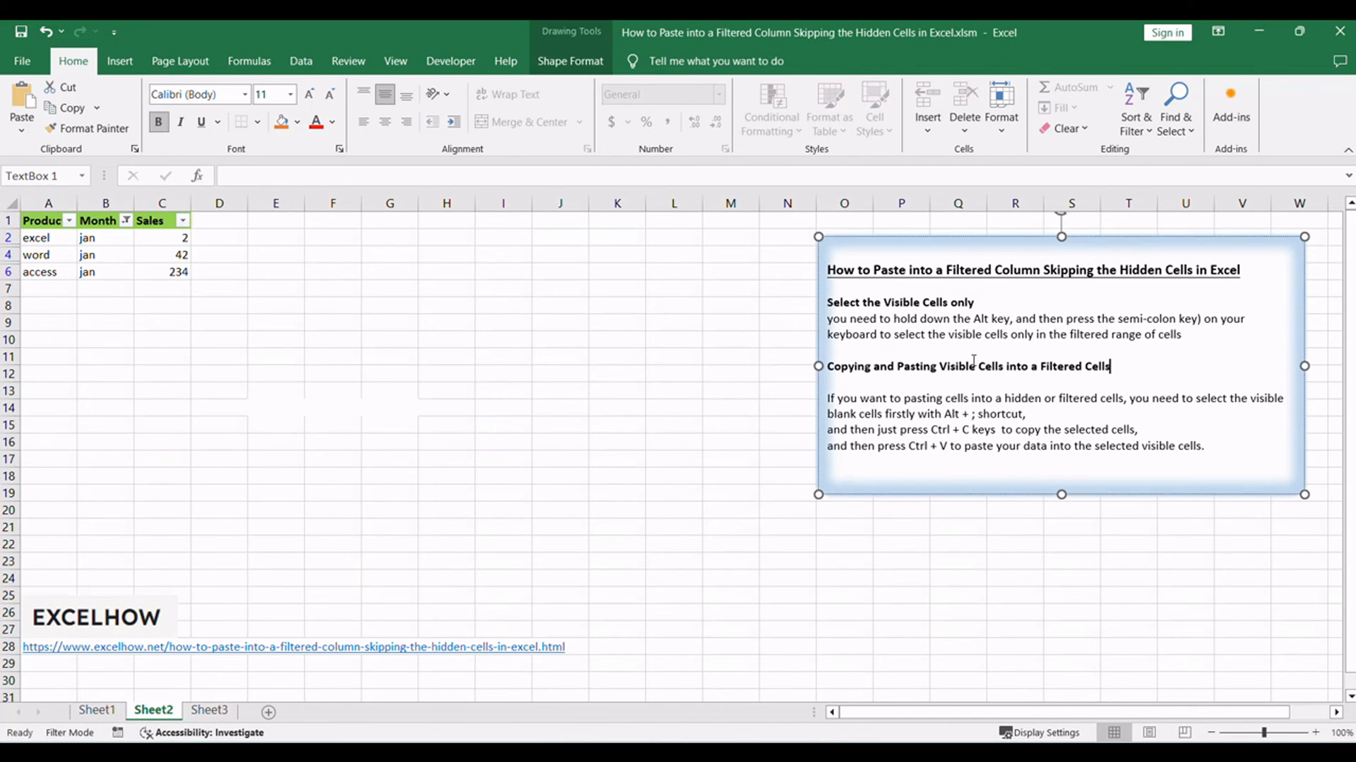